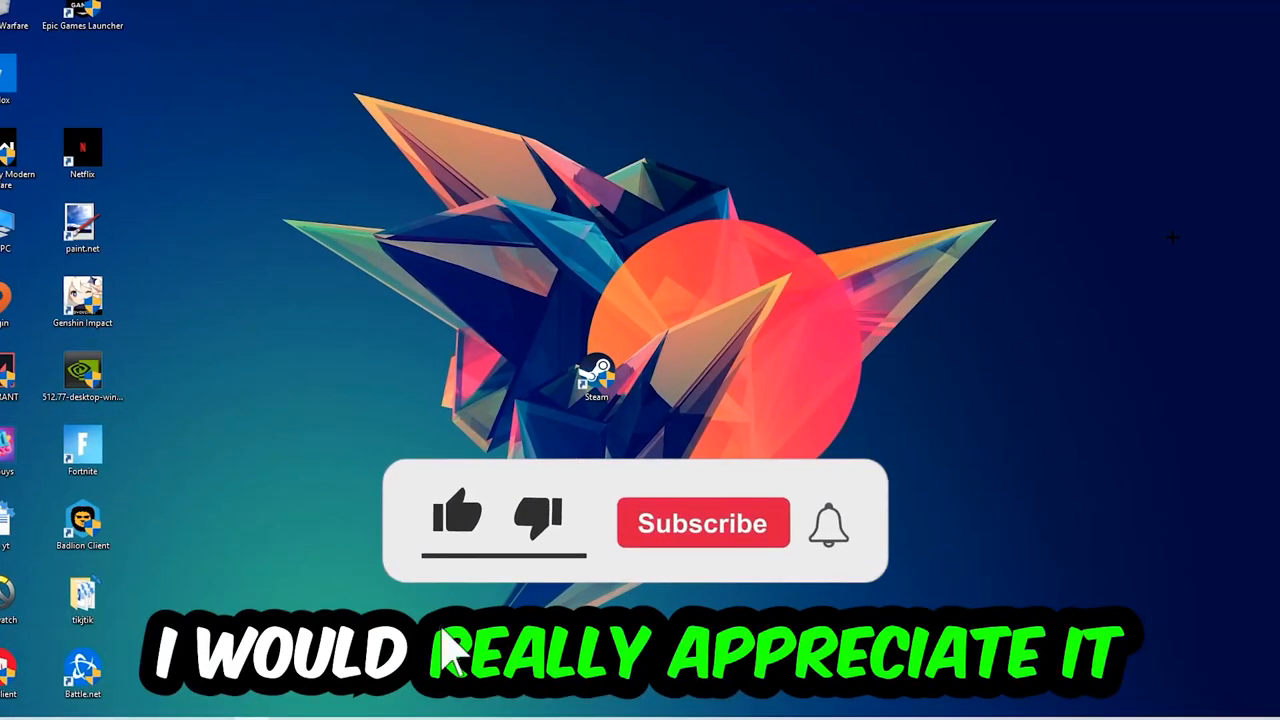
# Step: Bring up the taskbar's context menu with the Task Manager entry
pyautogui.click(456, 512)
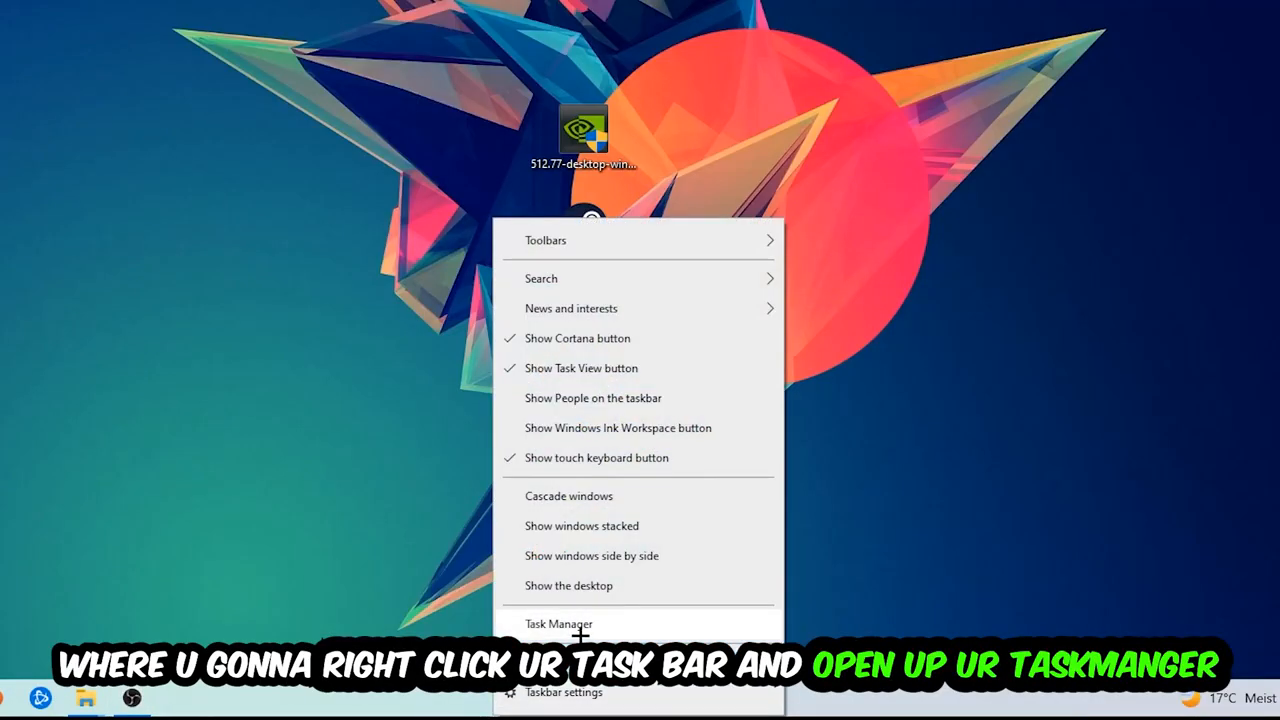
# Step: End the DPHelper Application process from Task Manager's process list
pyautogui.click(560, 624)
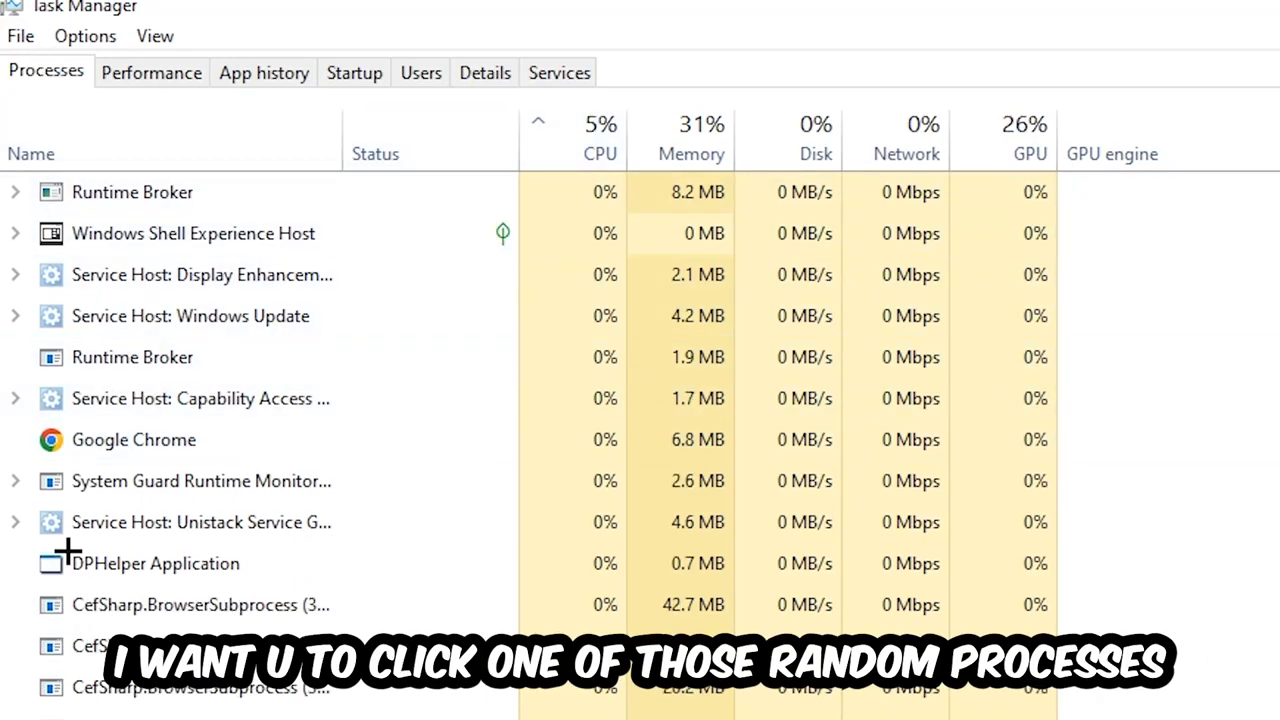
pyautogui.click(156, 564)
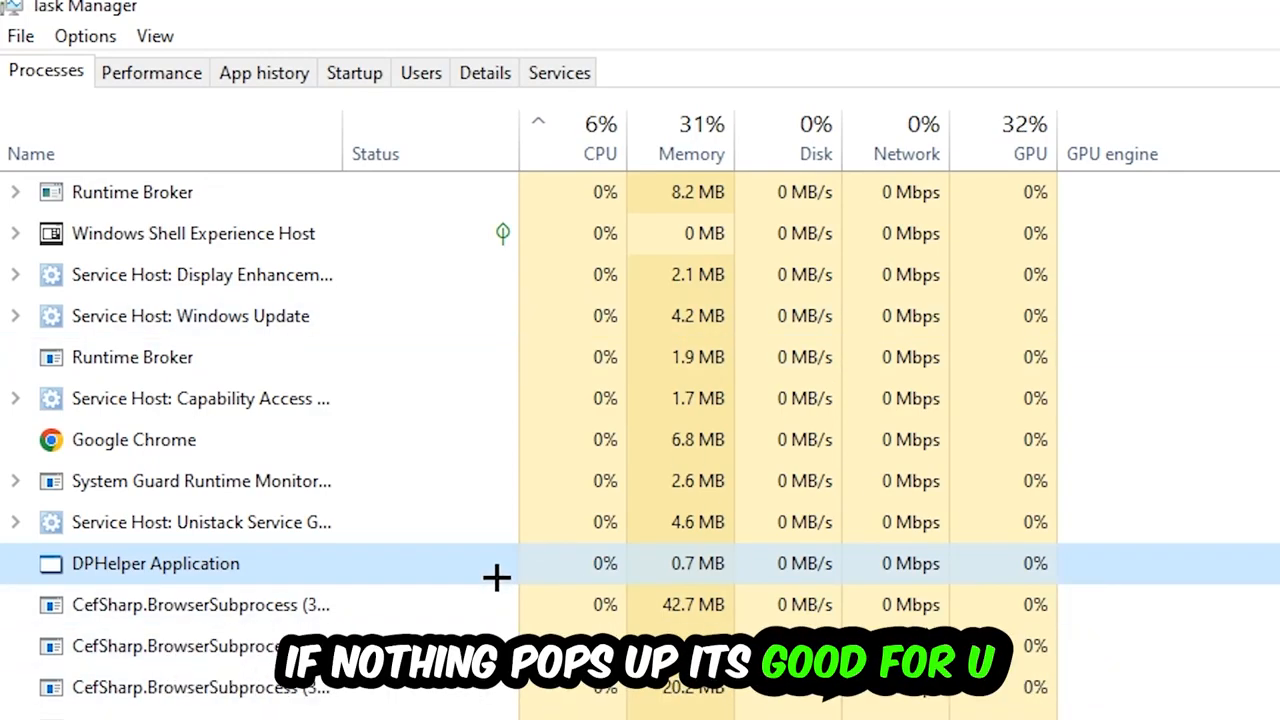
pyautogui.scroll(-3)
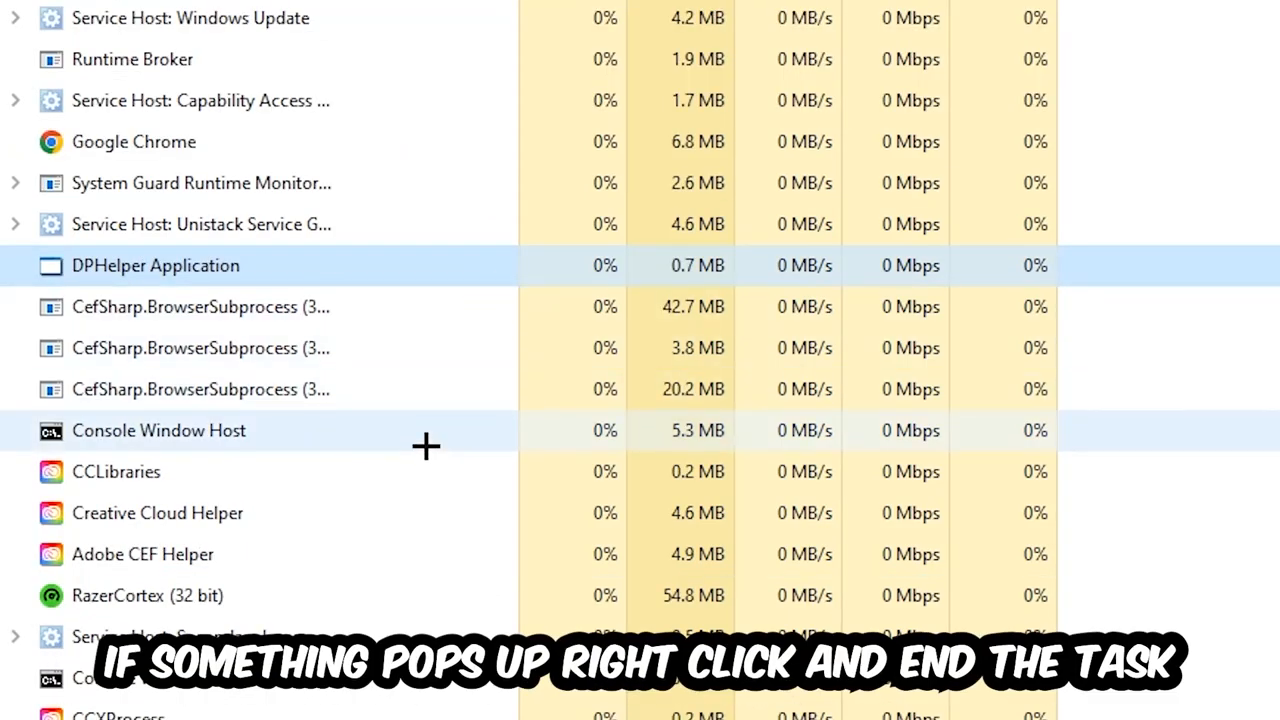
pyautogui.rightClick(158, 430)
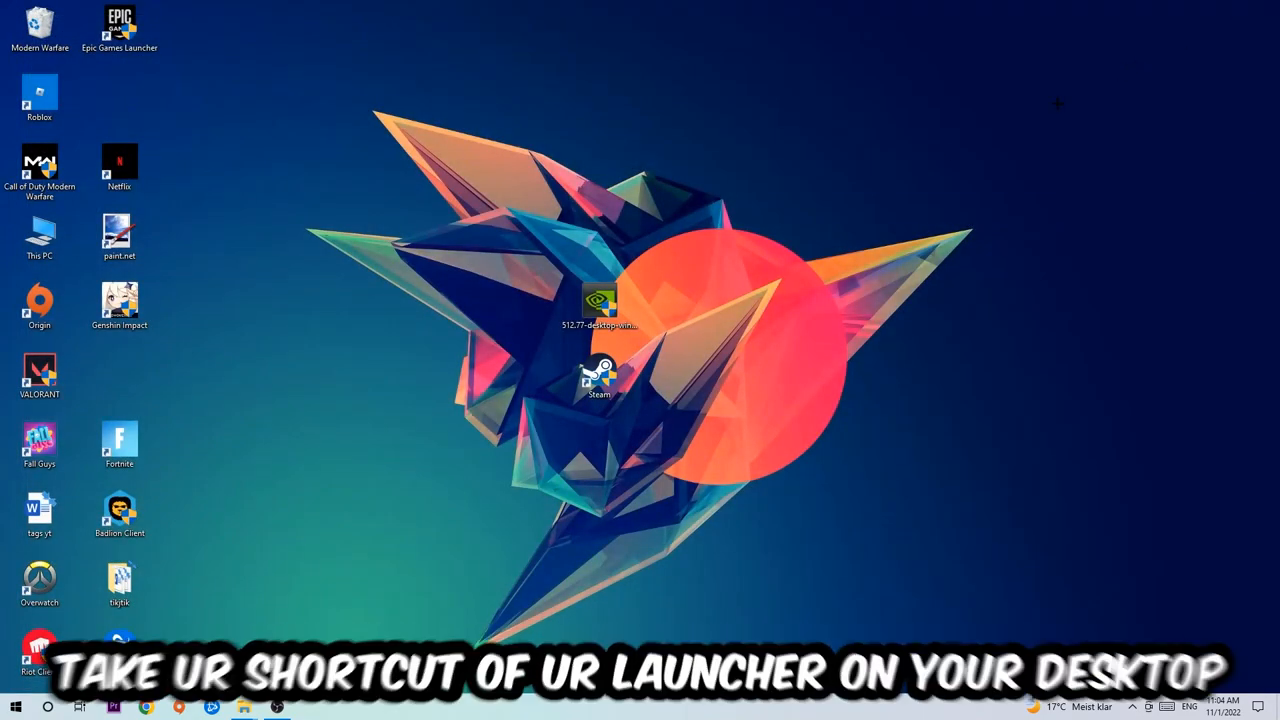
# Step: Move the Steam shortcut toward the top of the desktop and bring up its file options
pyautogui.click(598, 378)
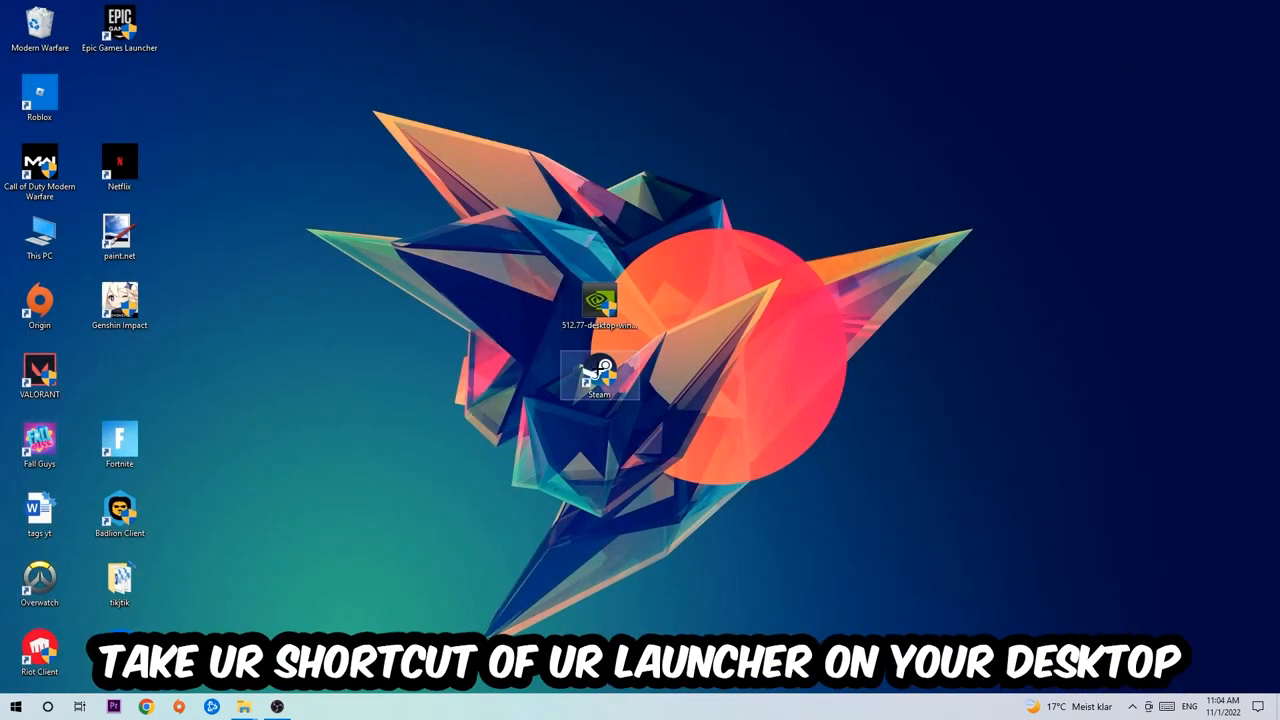
pyautogui.moveTo(600, 378); pyautogui.dragTo(760, 236)
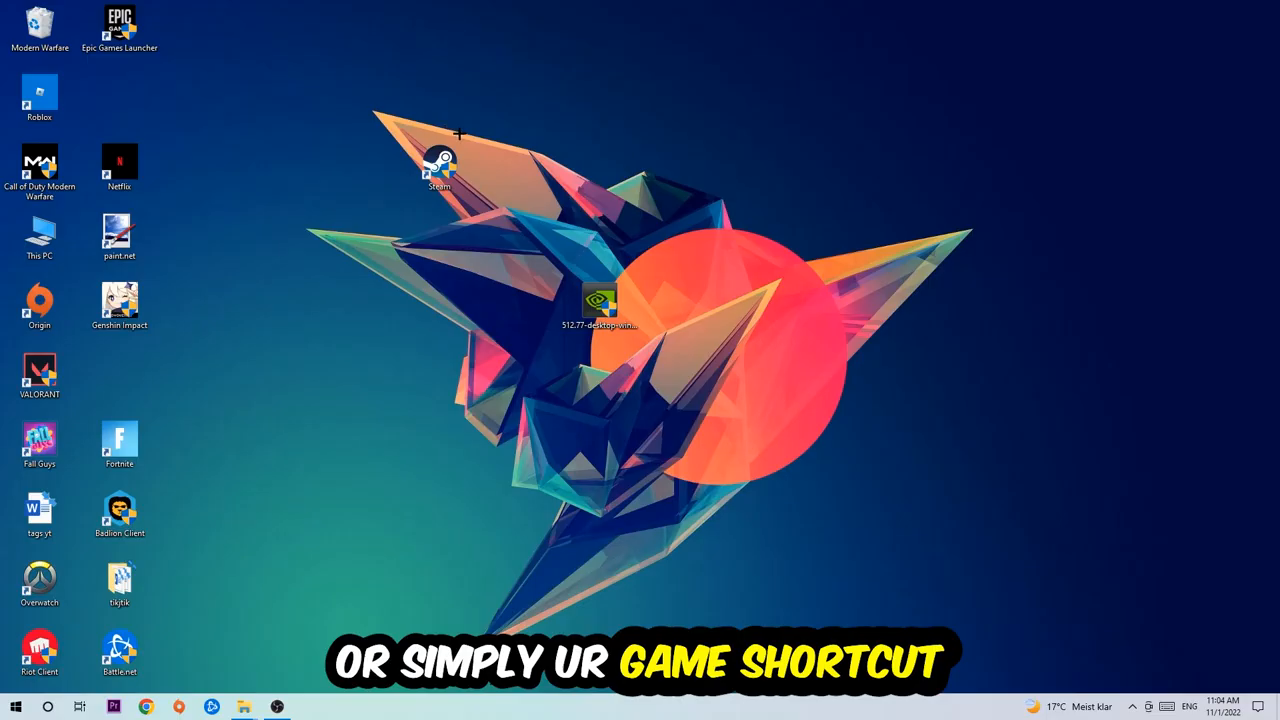
pyautogui.rightClick(440, 164)
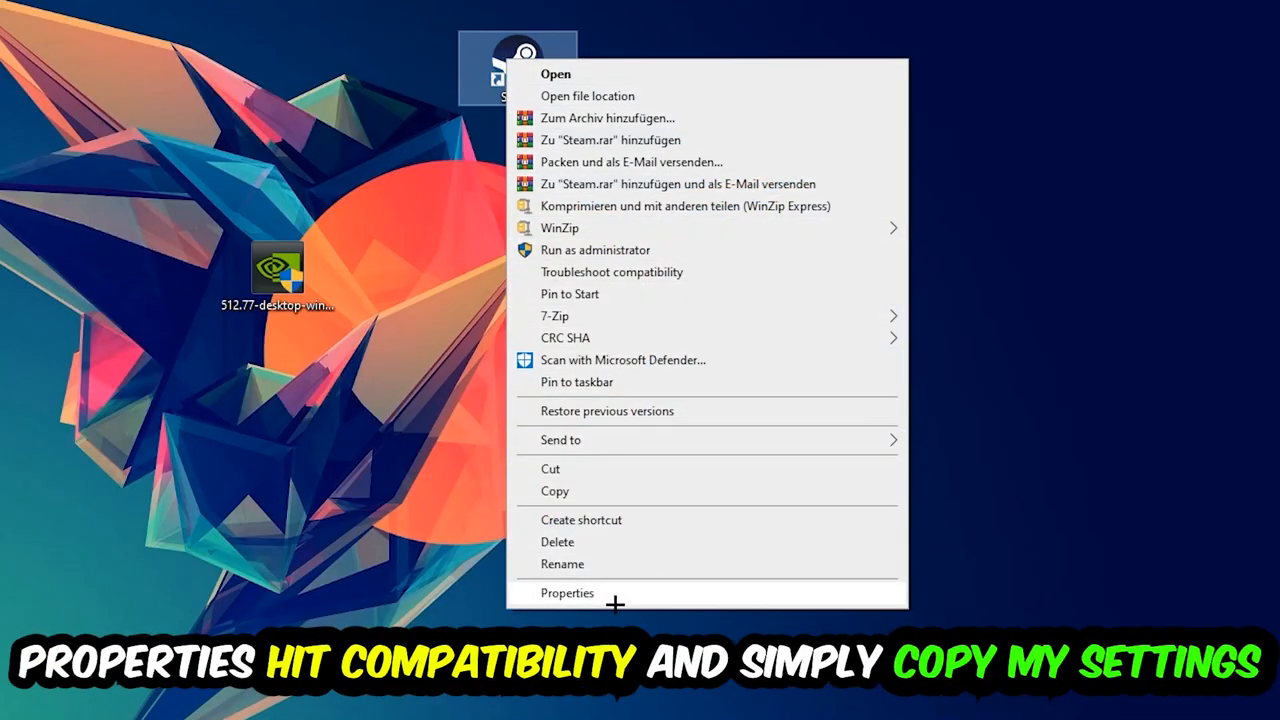
# Step: Set the Steam shortcut to Windows 8 compatibility mode with Run as administrator and confirm
pyautogui.click(568, 592)
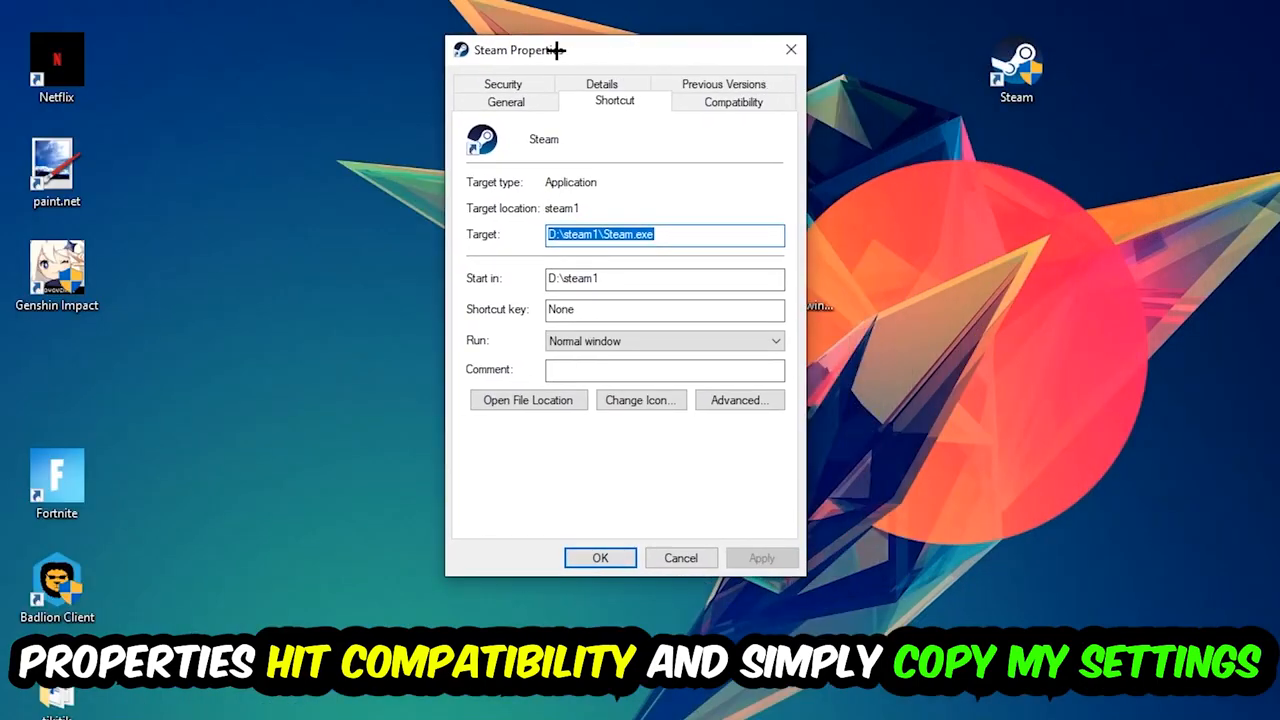
pyautogui.click(732, 100)
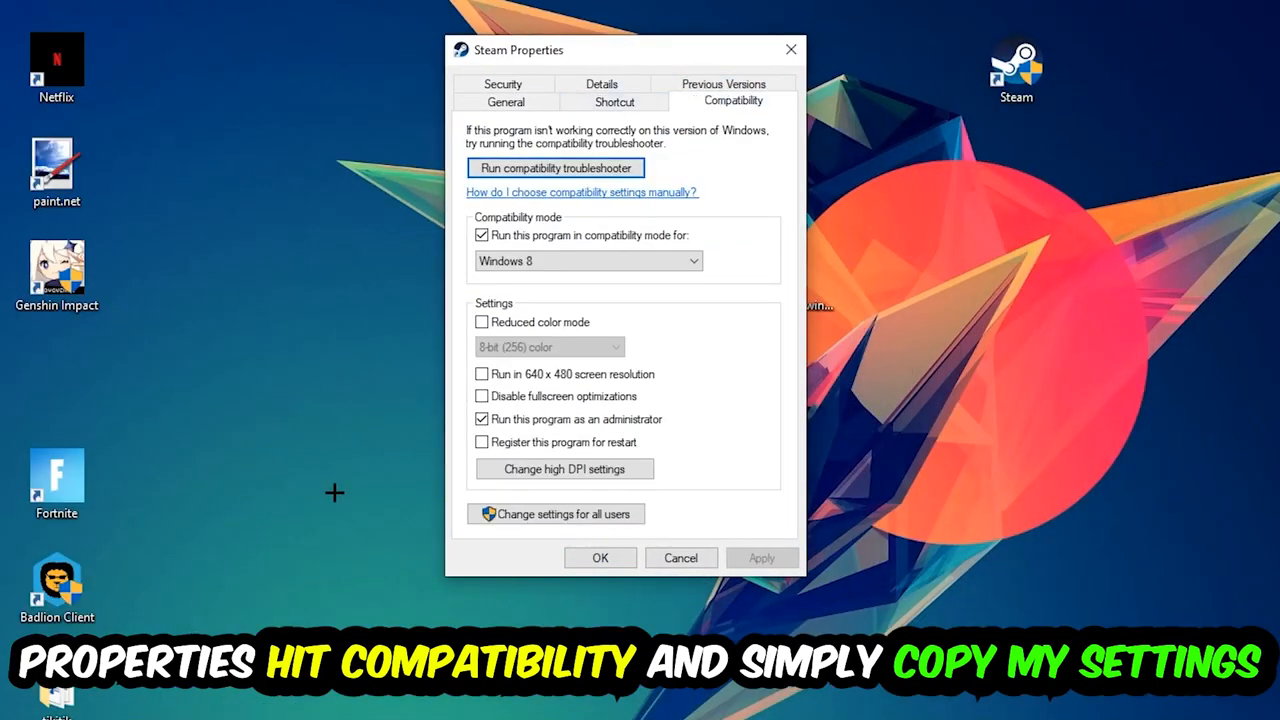
pyautogui.moveTo(452, 248)
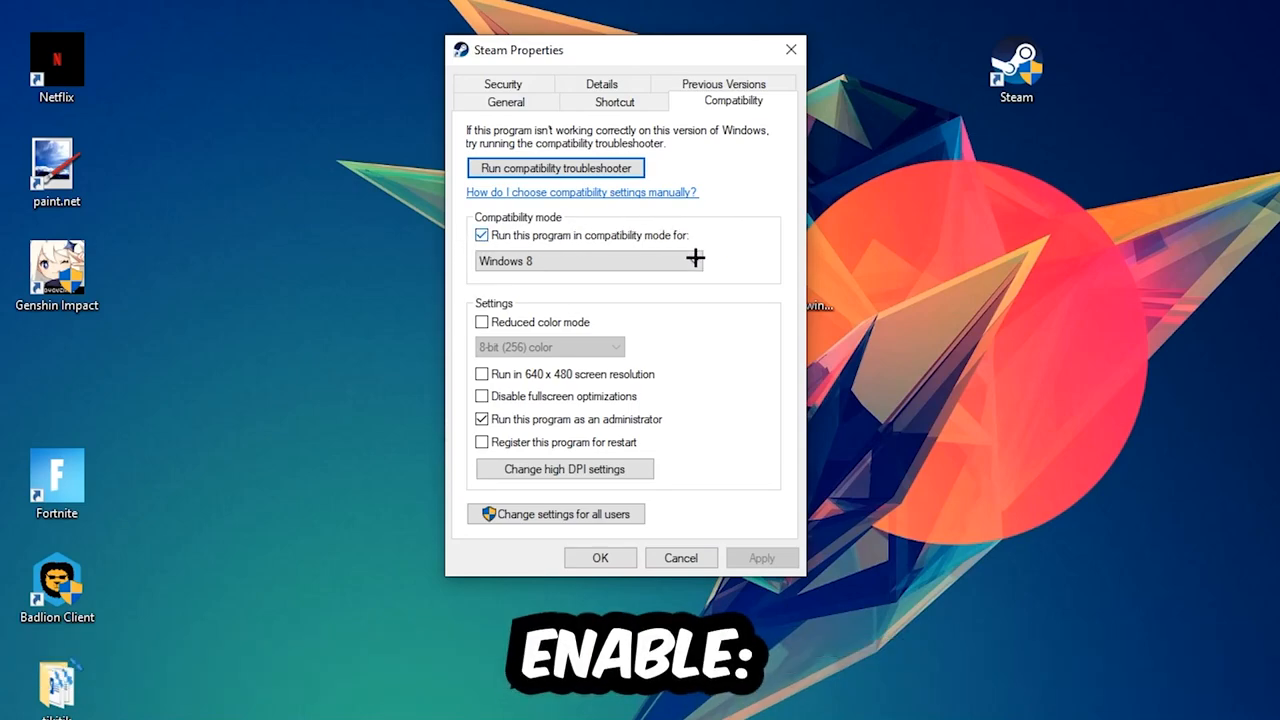
pyautogui.moveTo(596, 396)
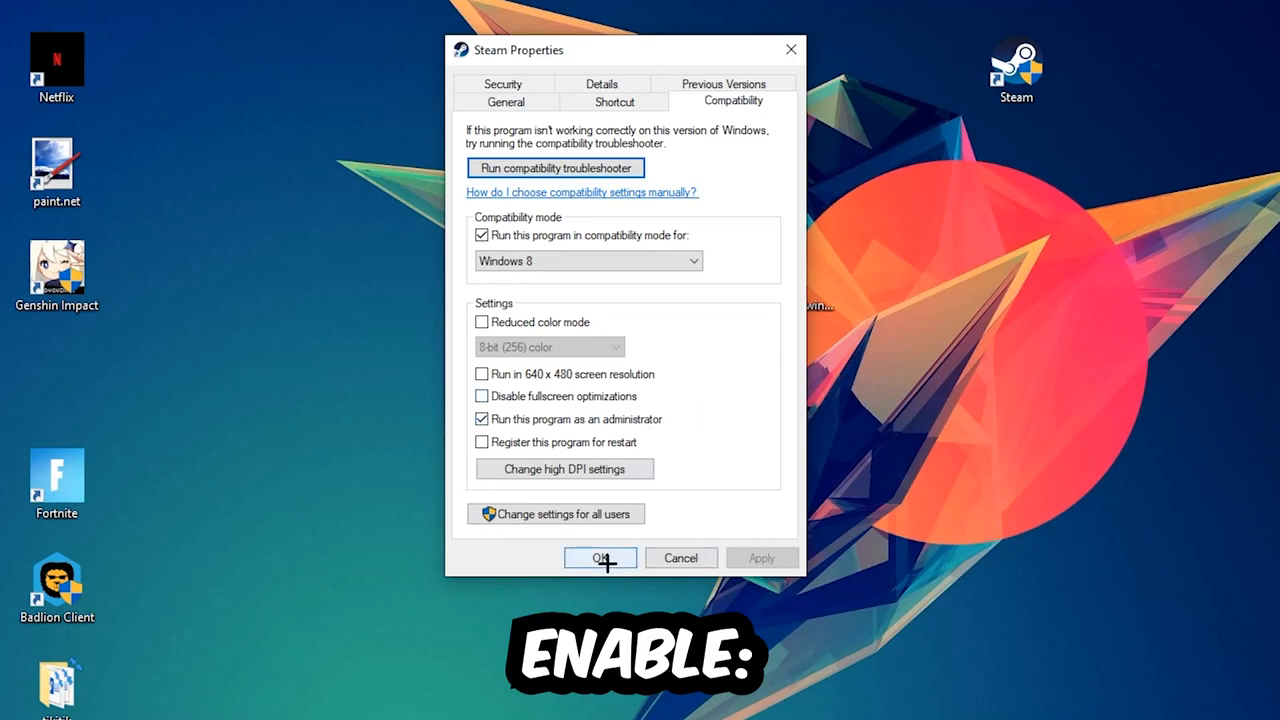
pyautogui.click(600, 556)
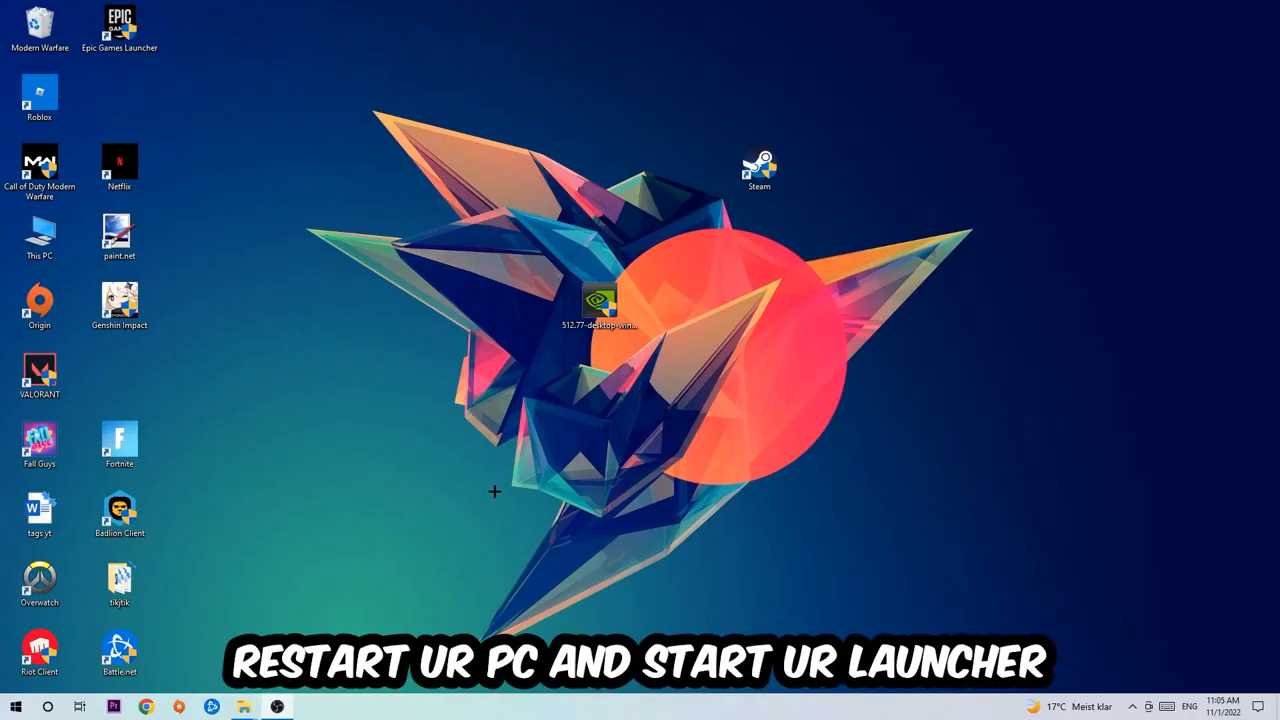